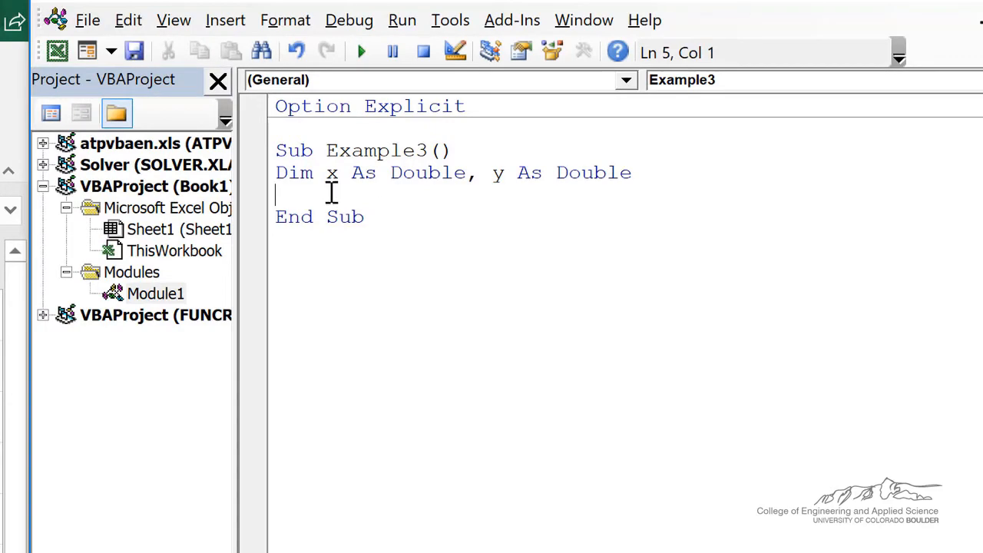
# - Assign x = Selection.Cells(2, 2) in Example3
pyautogui.write('x = Selection.Cells(2, 2)')
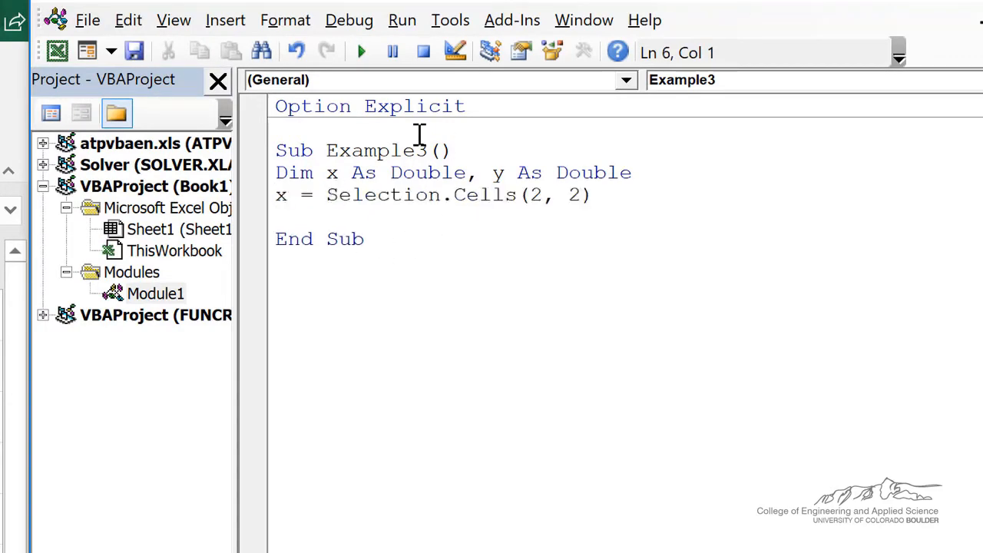
pyautogui.moveTo(498, 197)
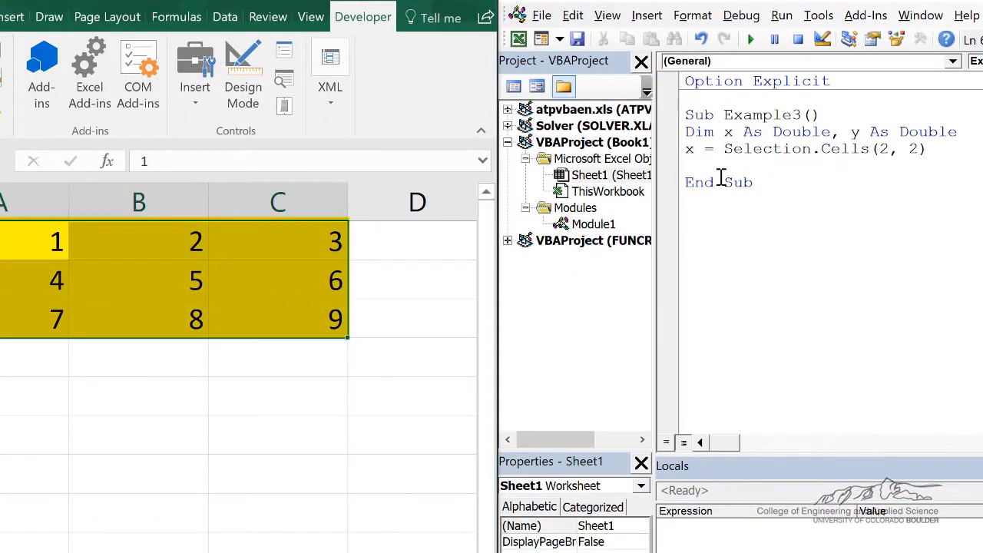
# - Add y = x ^ 2 so Example3 squares the selected value
pyautogui.write('y = x ^ 2')
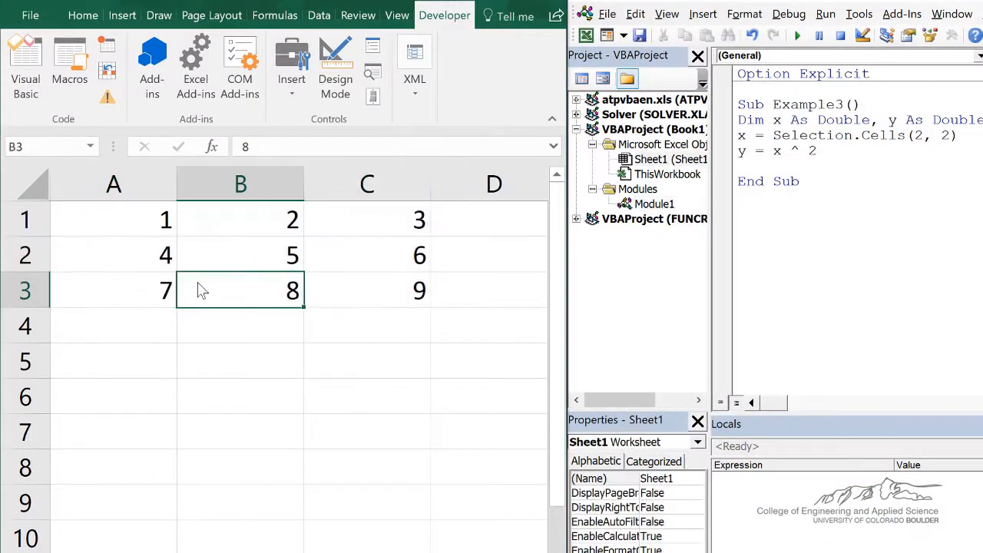
pyautogui.moveTo(144, 217)
pyautogui.write('Range("A1") = y')
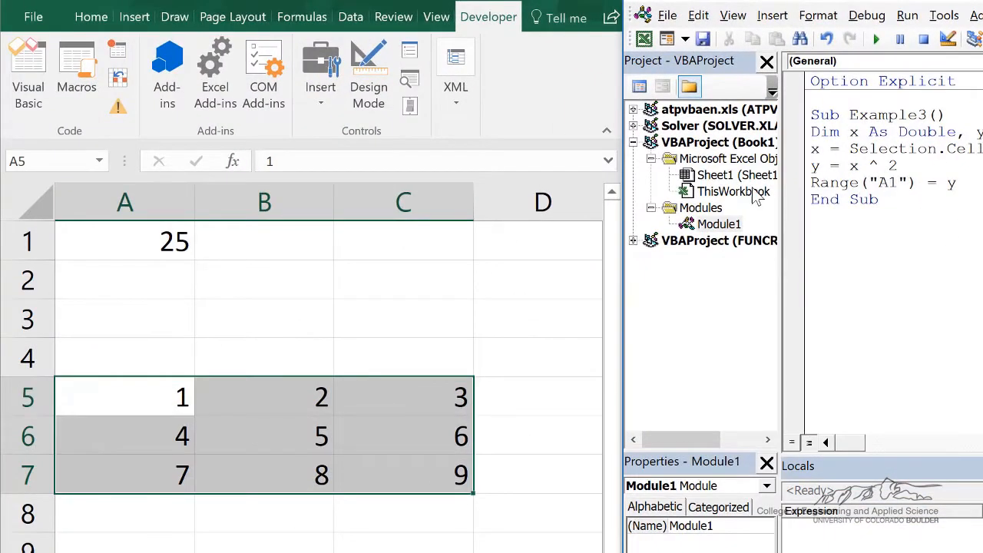
pyautogui.moveTo(233, 409)
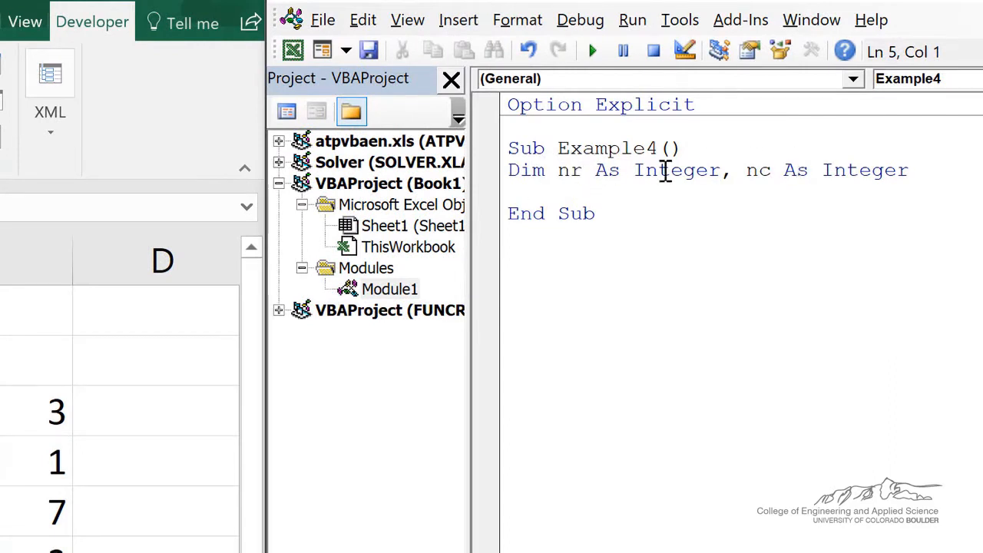
# - Set nr = Selection.Rows.Count in the new Example4 sub
pyautogui.write('nr = Selection.Rows.Count')
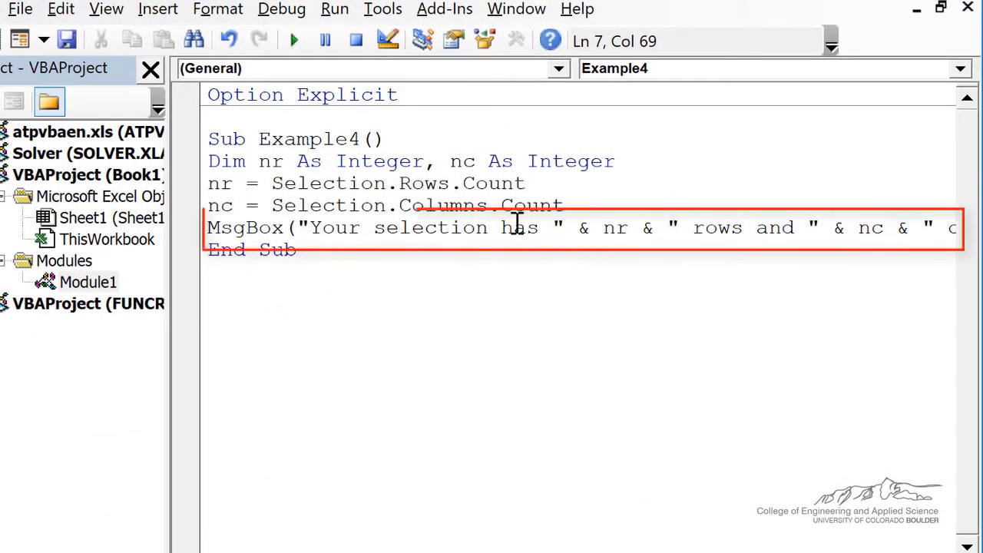
pyautogui.moveTo(643, 221)
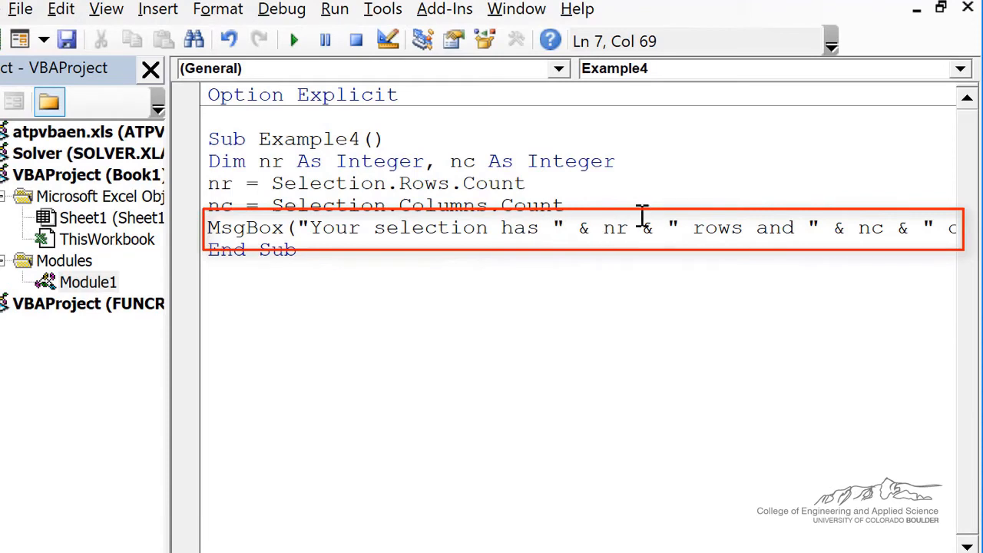
pyautogui.moveTo(735, 227)
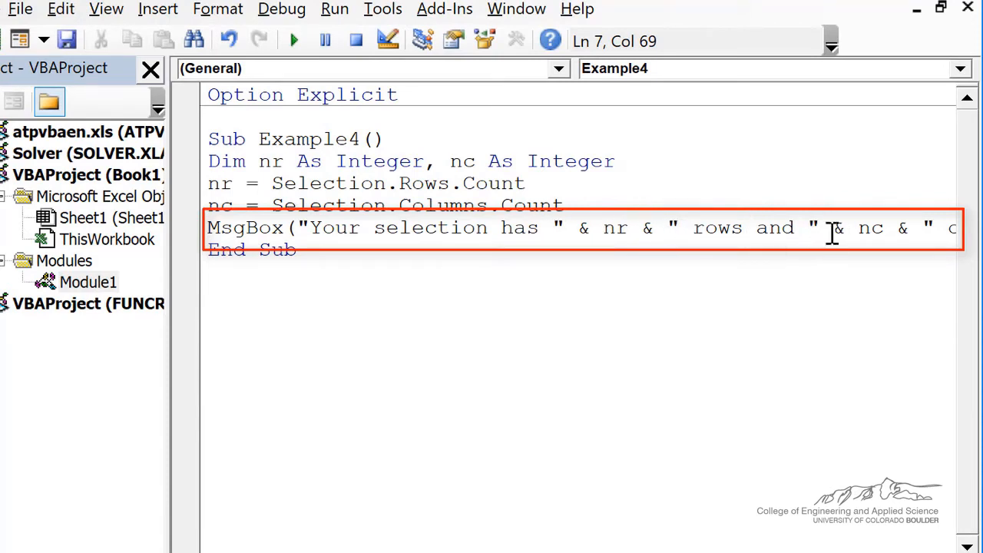
pyautogui.hscroll(3)
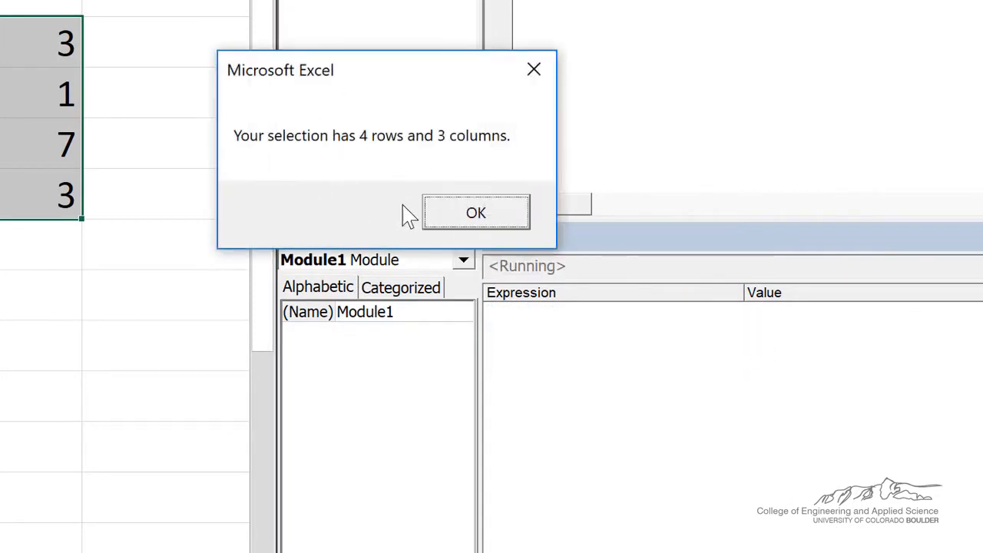
pyautogui.moveTo(461, 223)
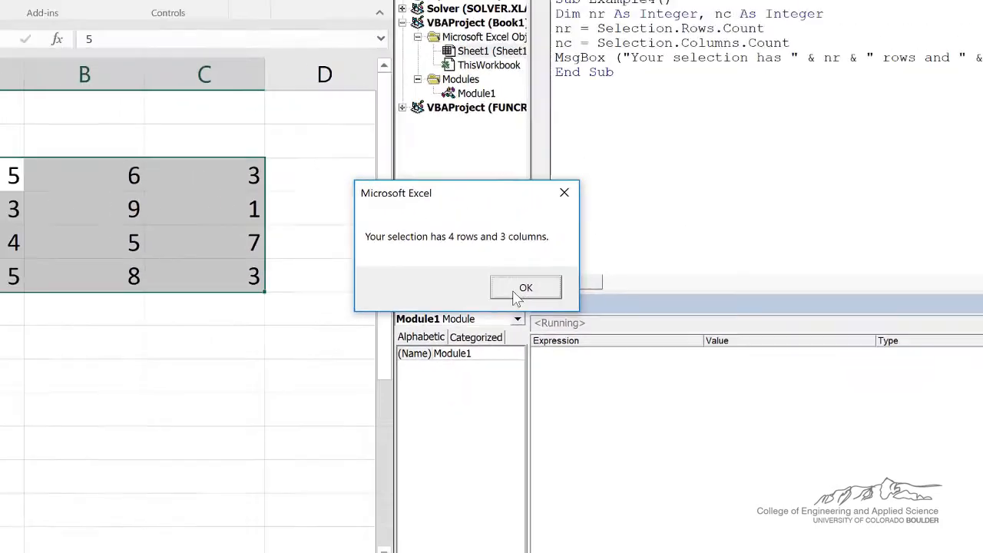
# - Dismiss the message box reporting 4 rows and 3 columns
pyautogui.click(526, 287)
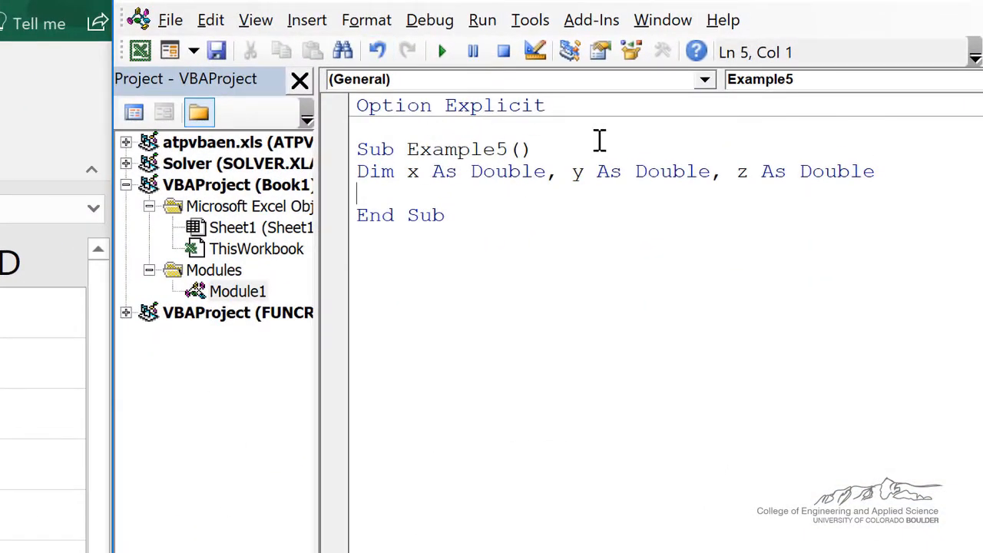
# - Have Example5 read x via InputBox "Please enter a number:" and write z to ActiveCell.Offset(2, 2)
pyautogui.write('x = InputBox("Please enter a number:")')
pyautogui.write('z = x + y')
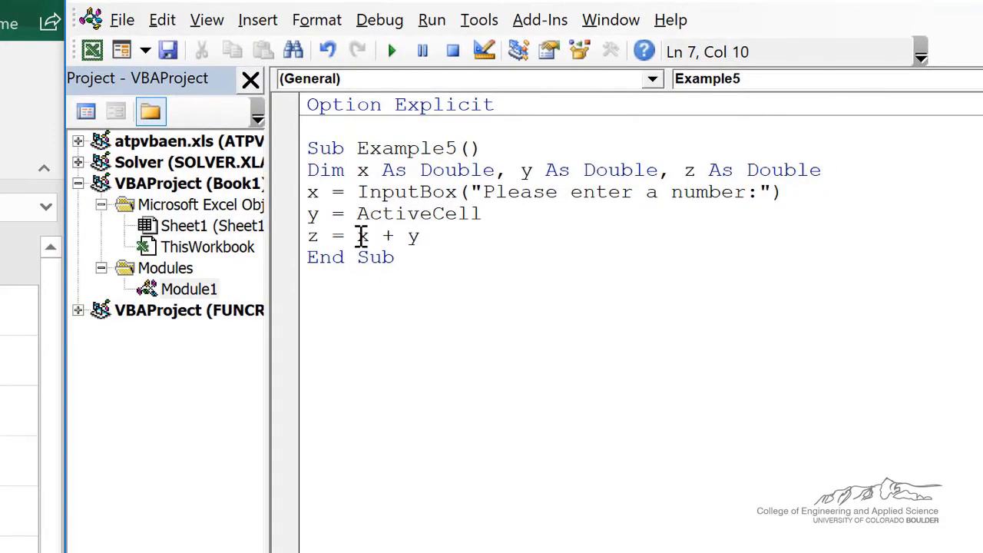
pyautogui.write('ActiveCell.Offset(2, 2) = z')
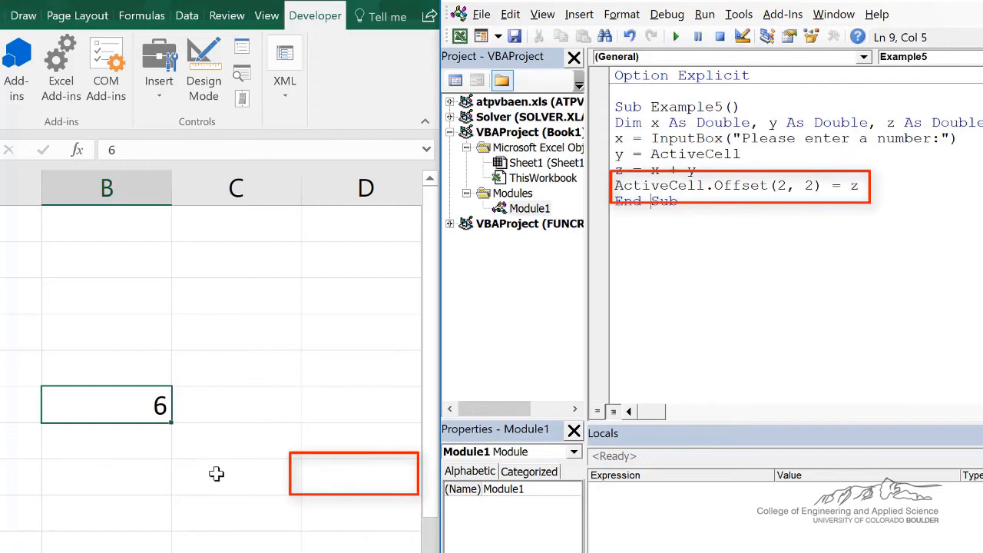
pyautogui.moveTo(335, 476)
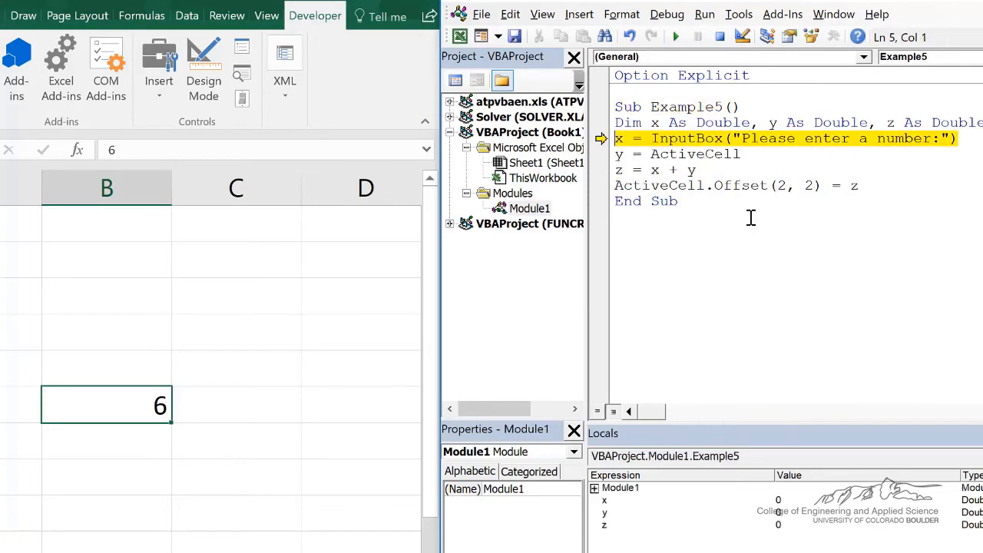
# - Enter 7 at Example5's number prompt and confirm it
pyautogui.write('7')
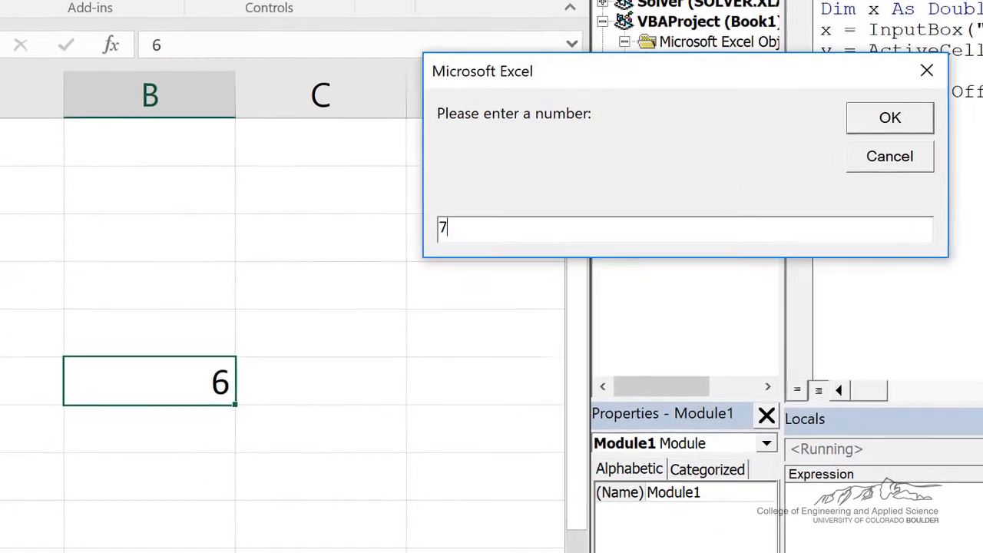
pyautogui.click(890, 116)
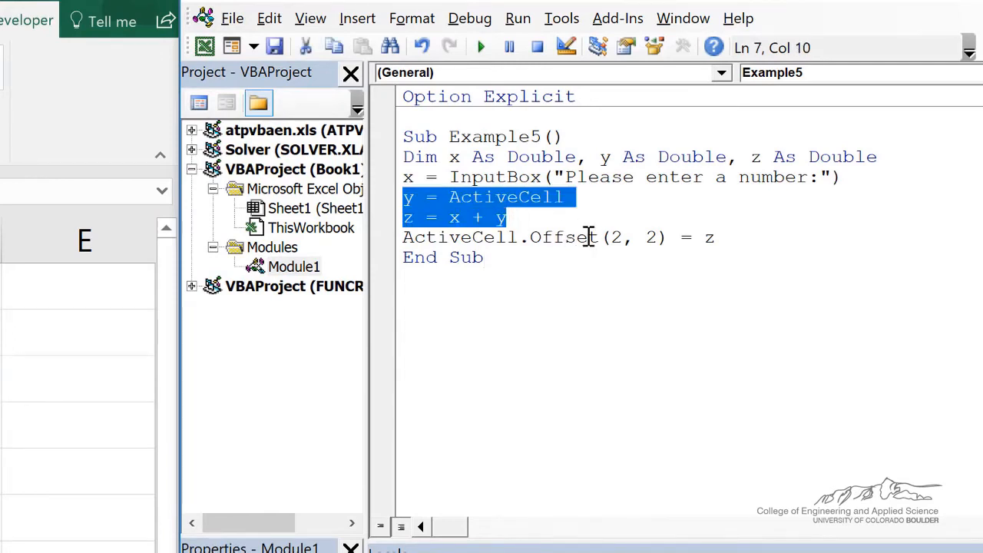
pyautogui.moveTo(607, 203)
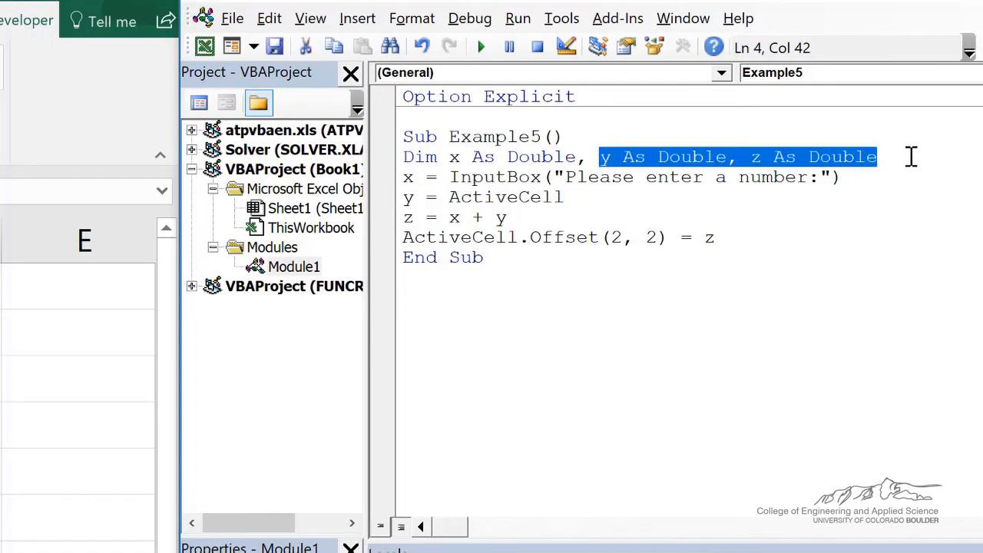
# - Remove the y and z declarations and make the last line ActiveCell.Offset(2, 2) = ActiveCell + x
pyautogui.press('Delete')
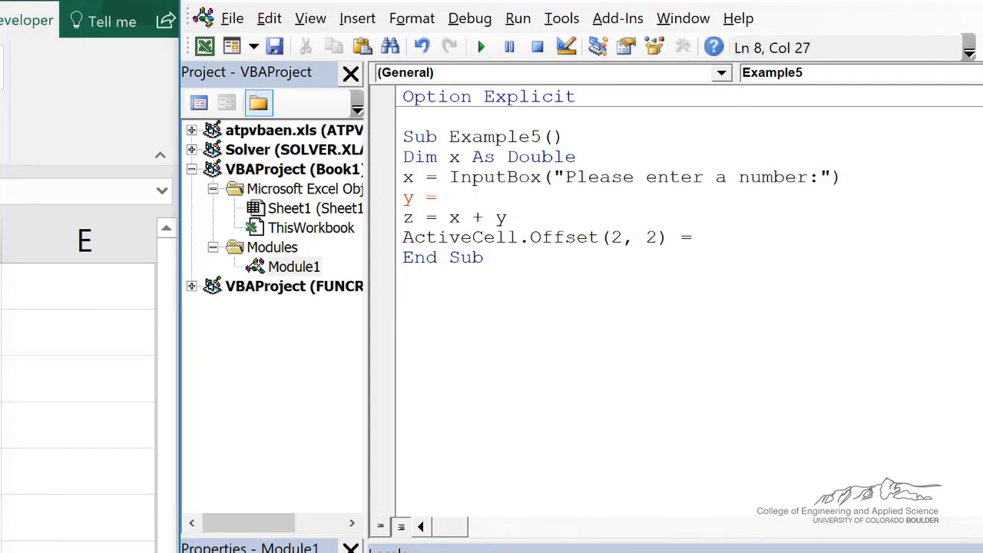
pyautogui.write('ActiveCell')
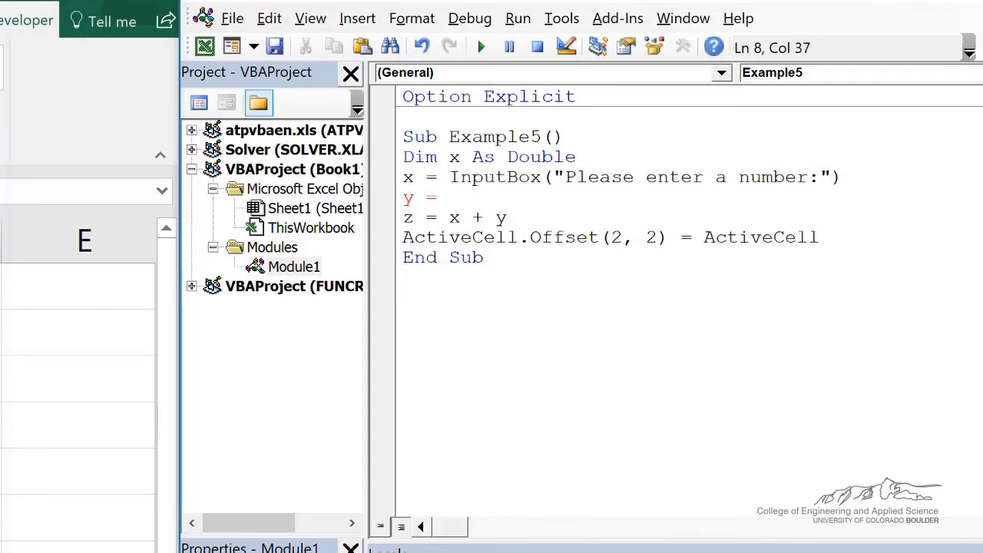
pyautogui.write('+ x')
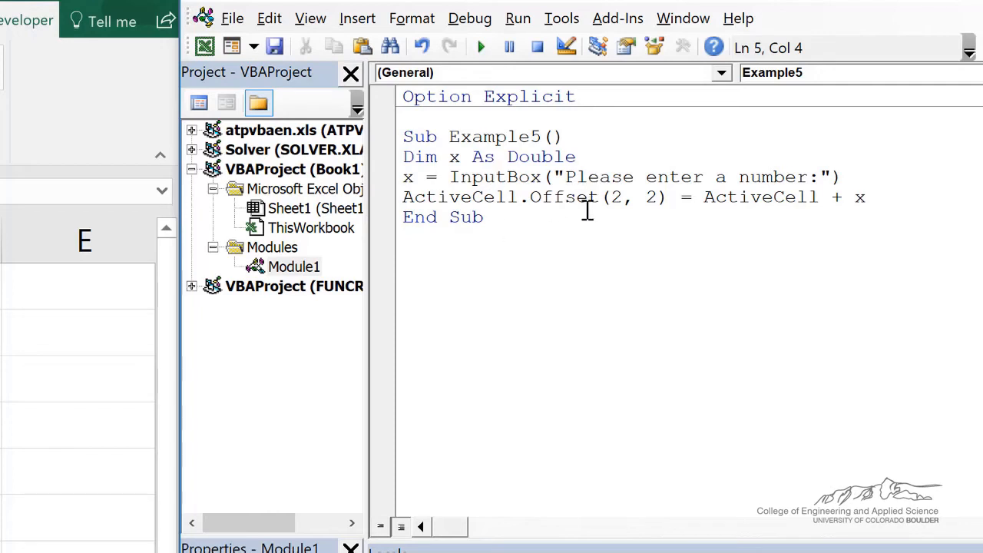
# - Run the condensed Example5 and supply 8 so 14 lands in the offset cell
pyautogui.click(479, 46)
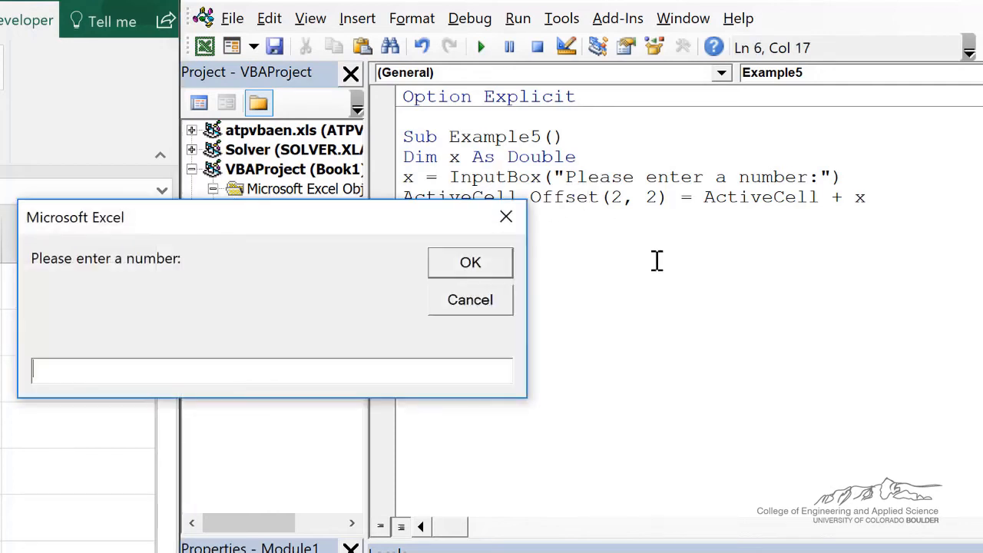
pyautogui.write('8')
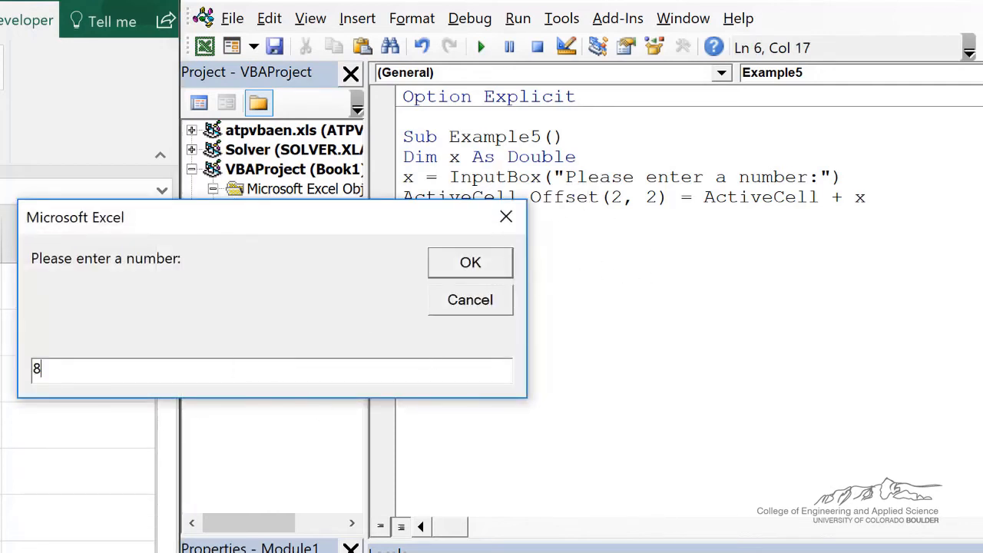
pyautogui.click(471, 261)
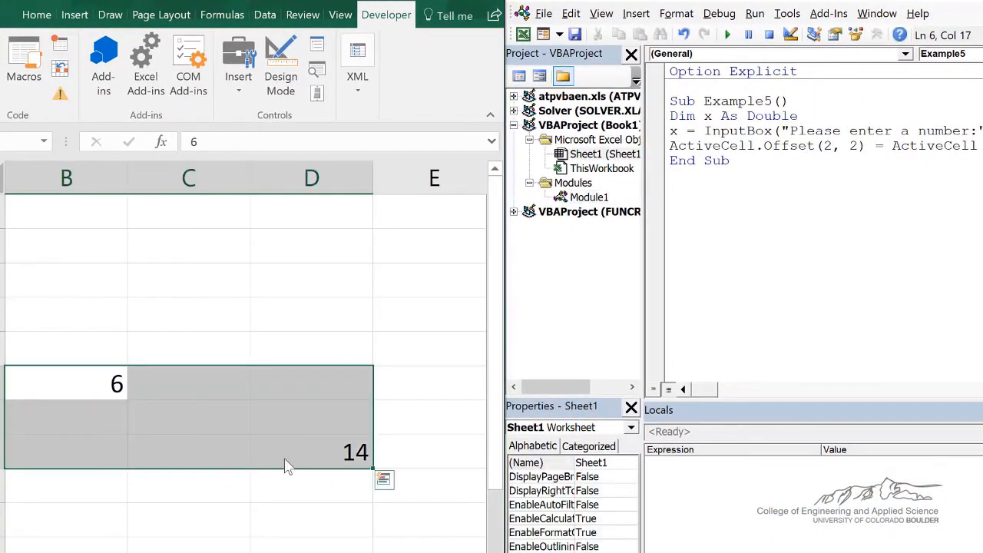
pyautogui.moveTo(311, 446)
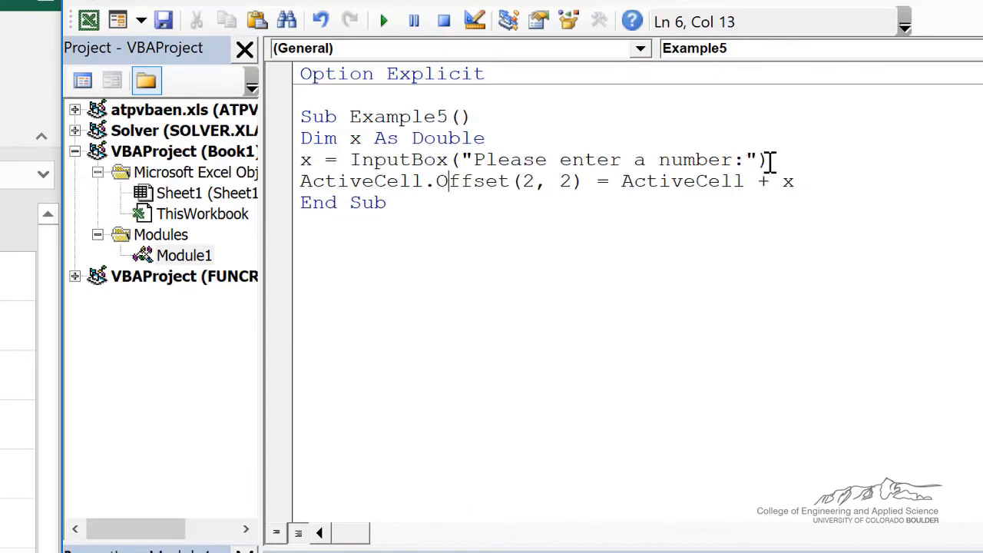
pyautogui.moveTo(358, 338)
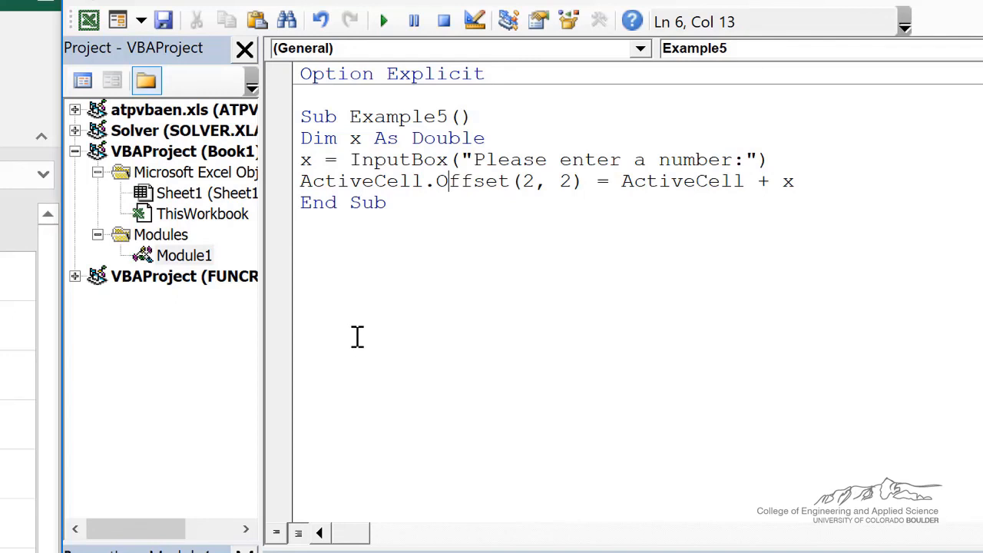